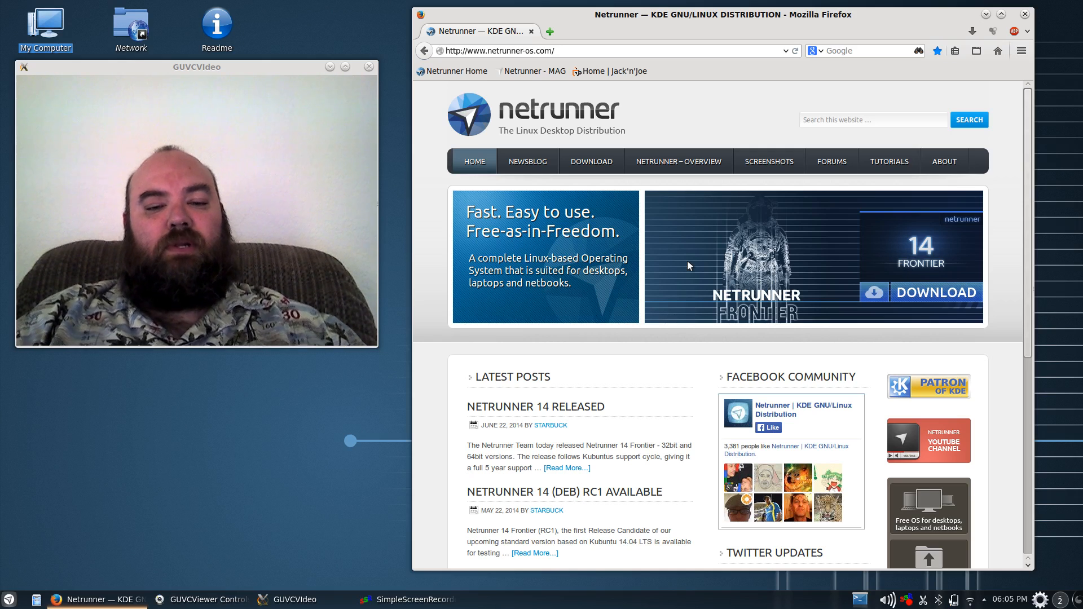
mouse_move(509, 420)
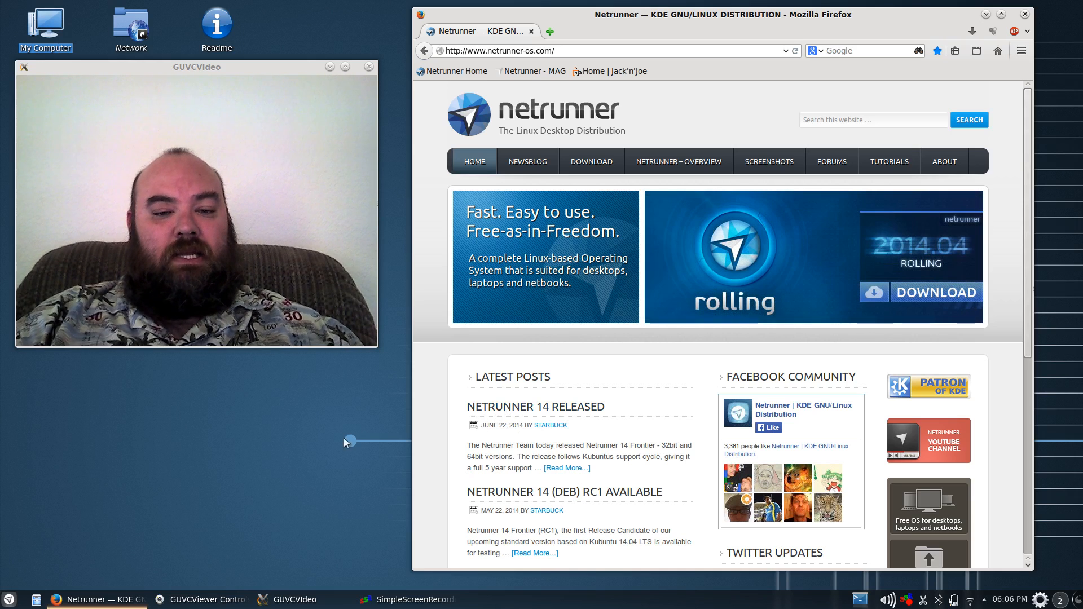
mouse_move(204, 456)
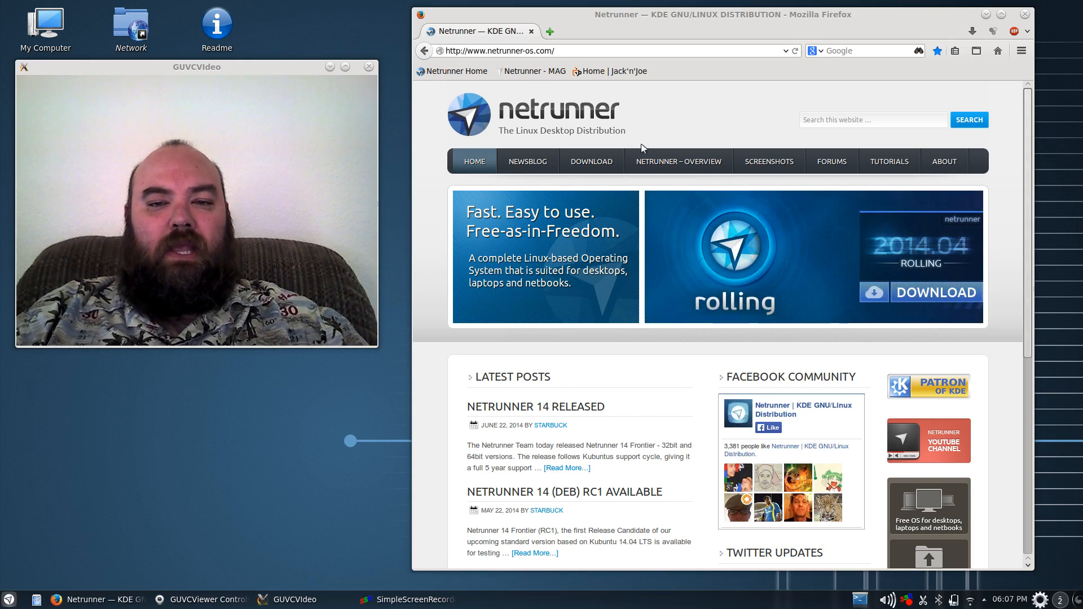
Browse the Download page's Netrunner 14 Frontier and Rolling Release 2014.04 ISO listings and notes
click(590, 162)
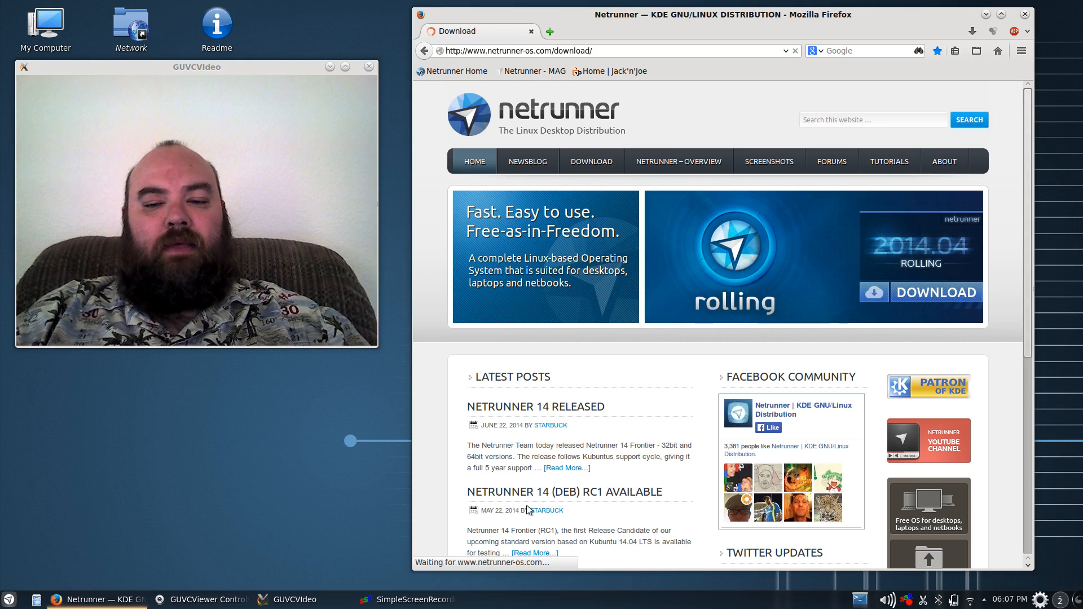
click(590, 161)
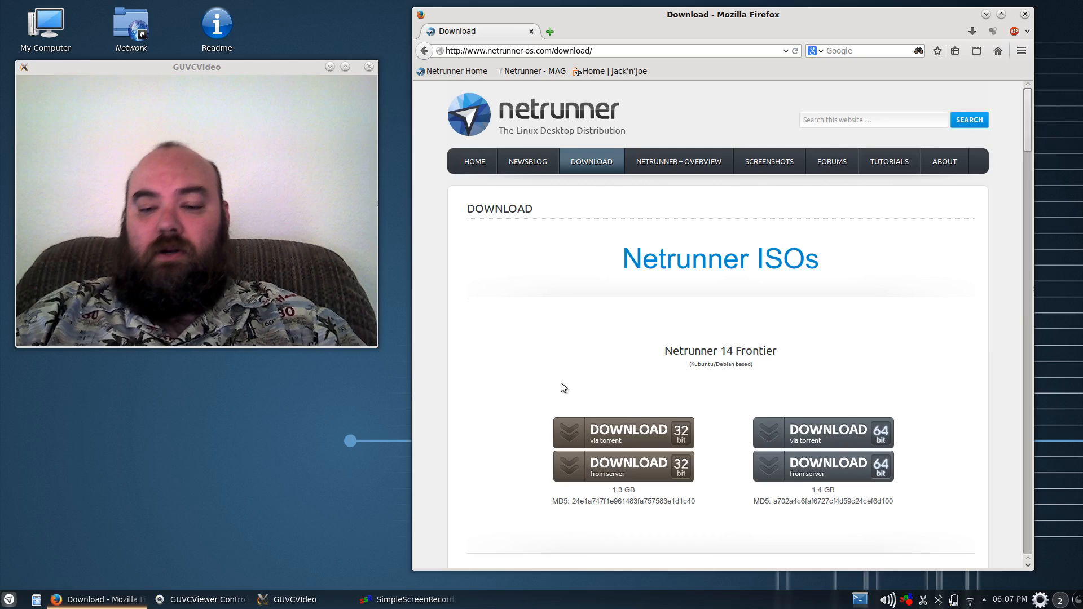
scroll(down, 3)
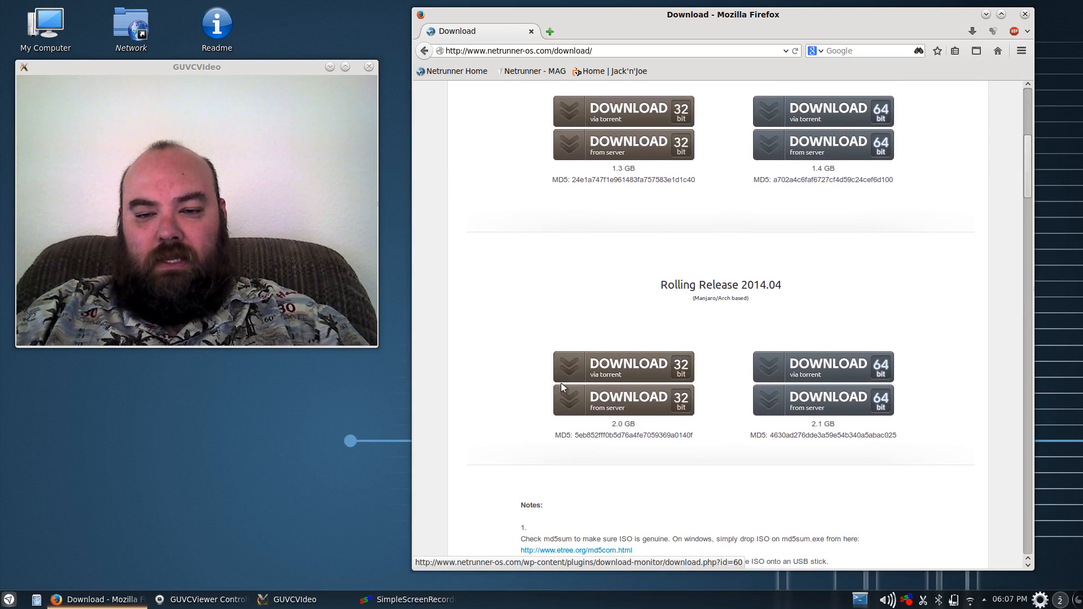
mouse_move(743, 467)
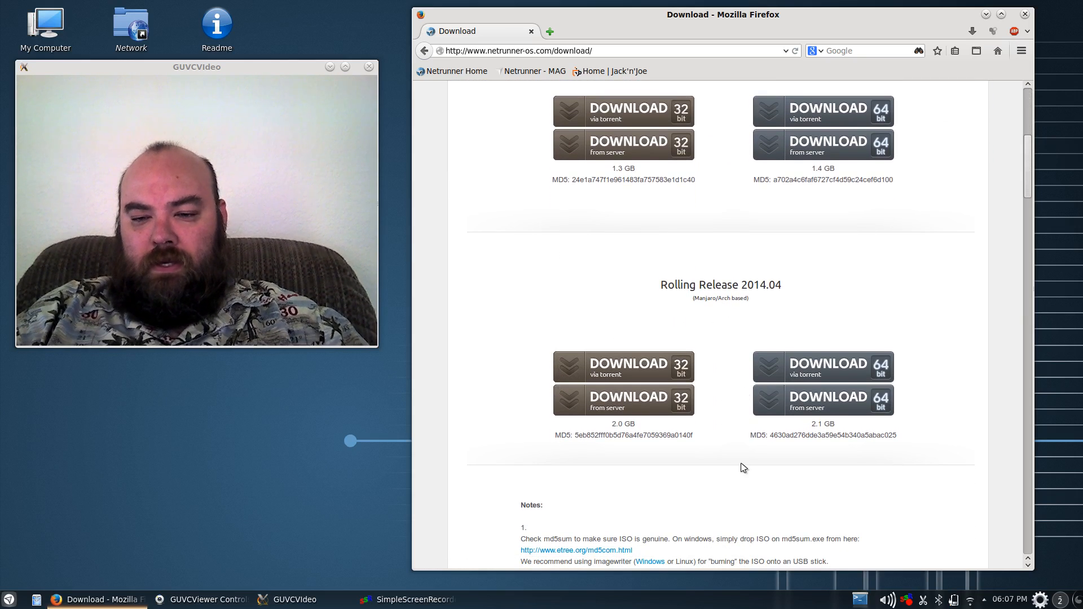
scroll(down, 3)
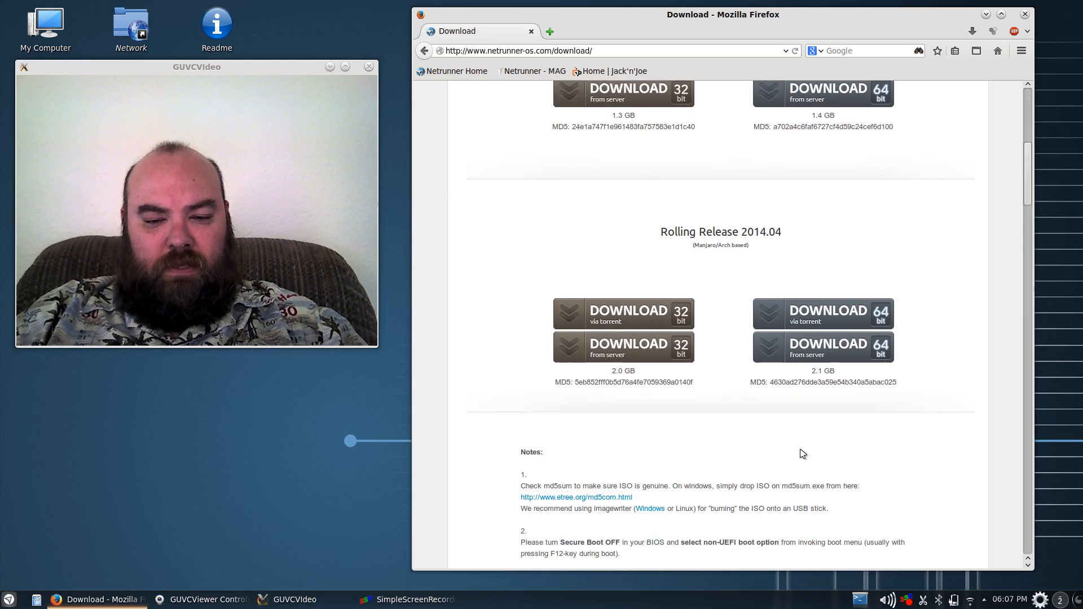
scroll(down, 3)
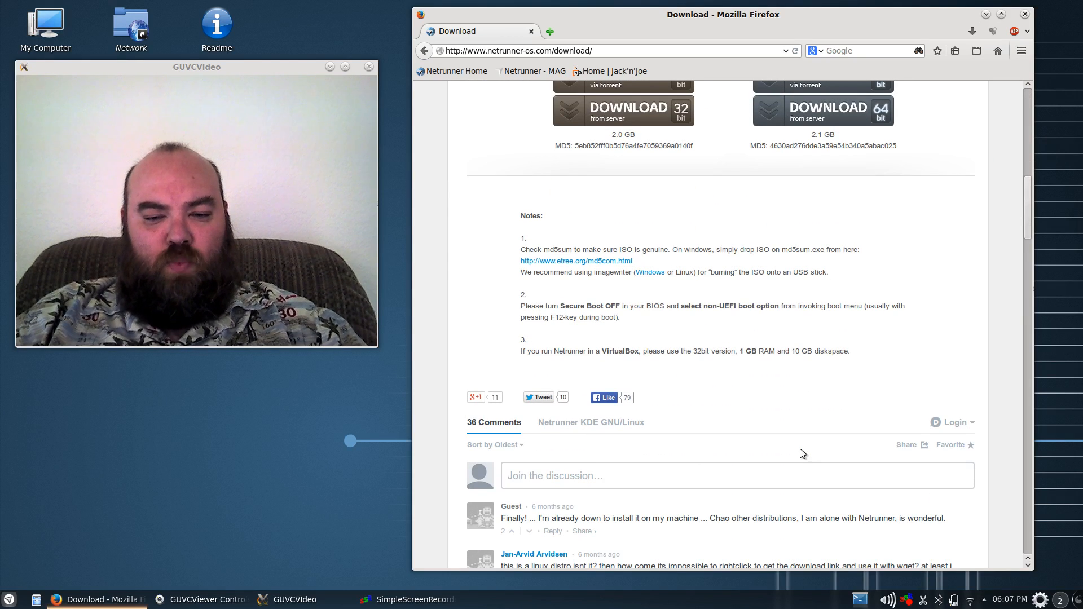
scroll(up, 3)
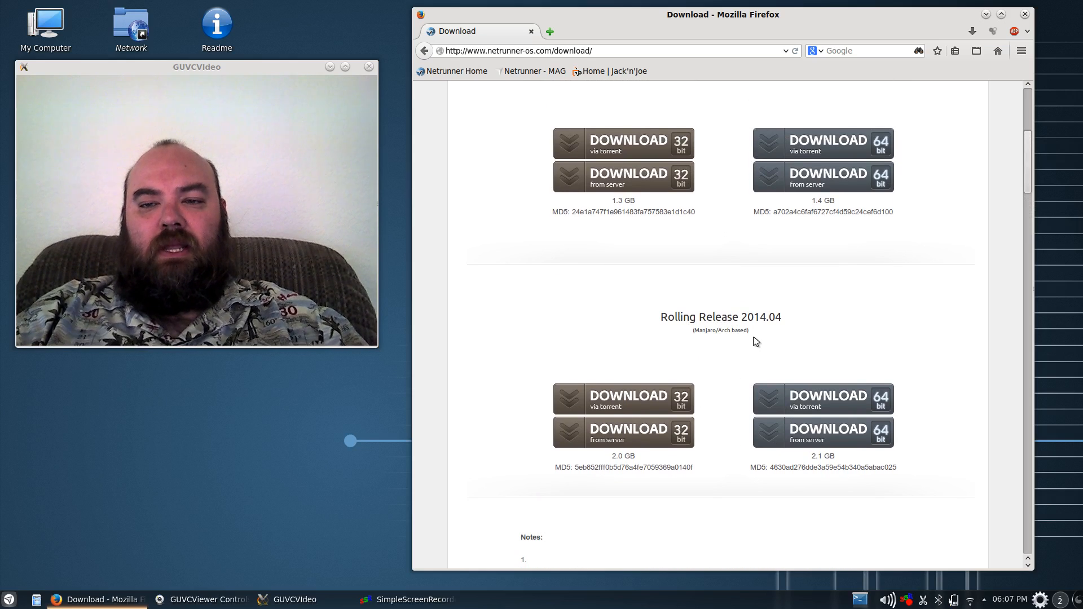
scroll(up, 3)
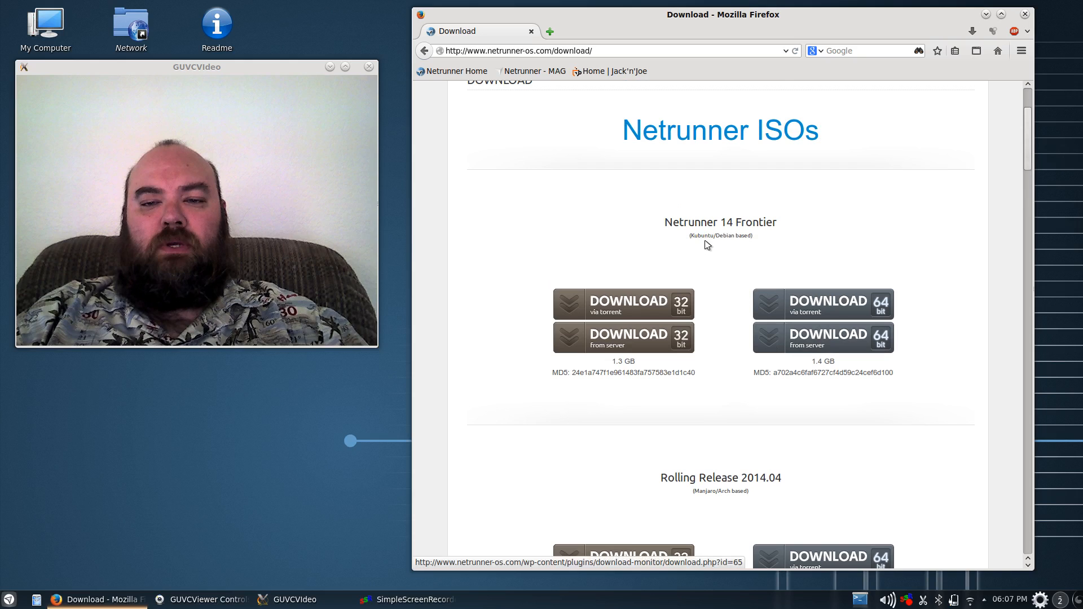
mouse_move(725, 252)
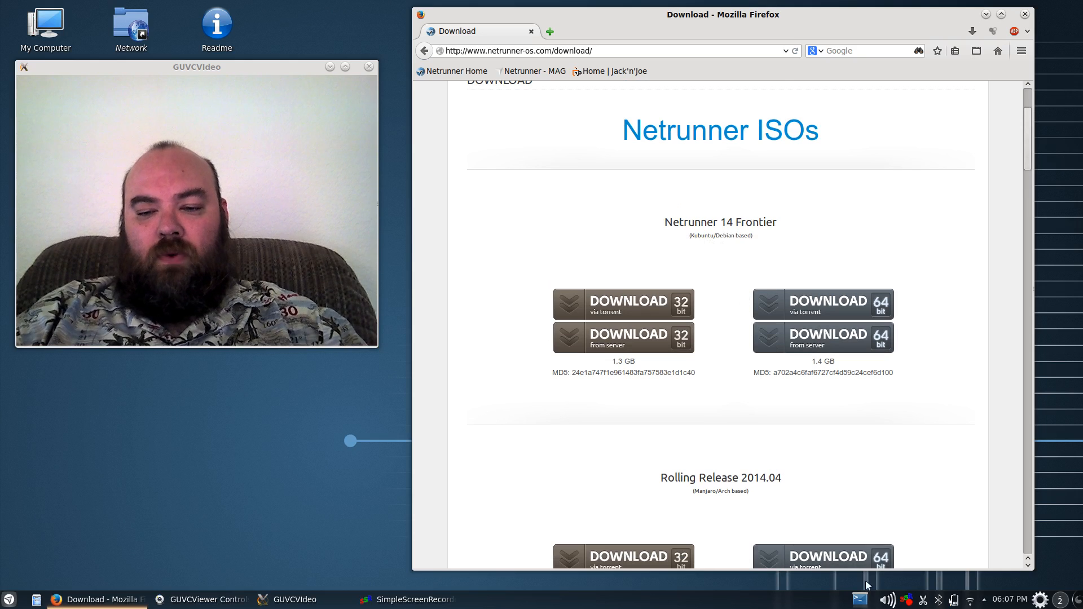
scroll(down, 3)
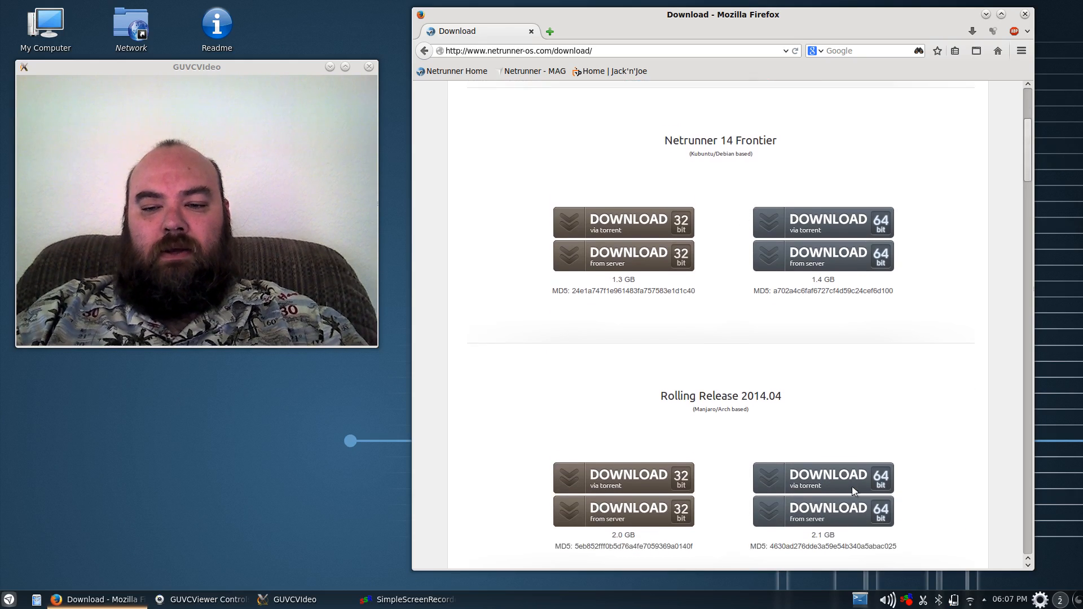
scroll(up, 3)
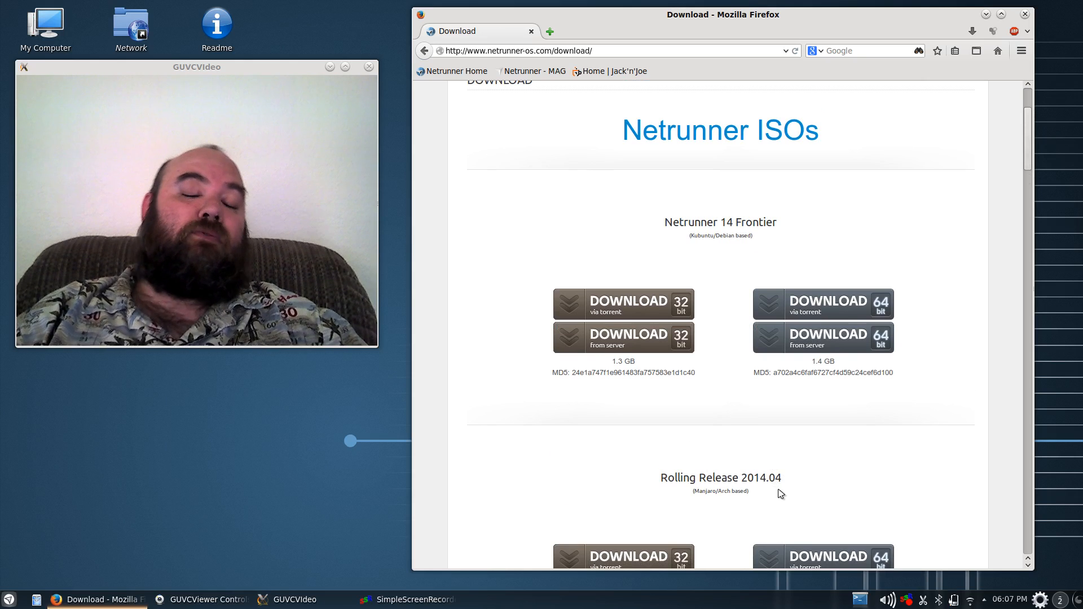
scroll(up, 3)
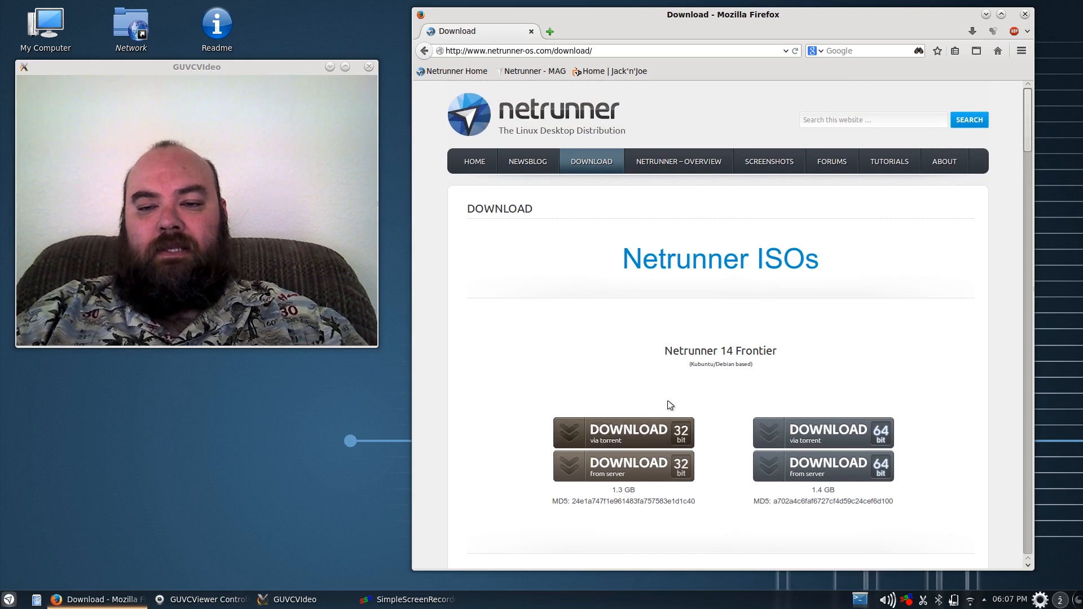
mouse_move(736, 412)
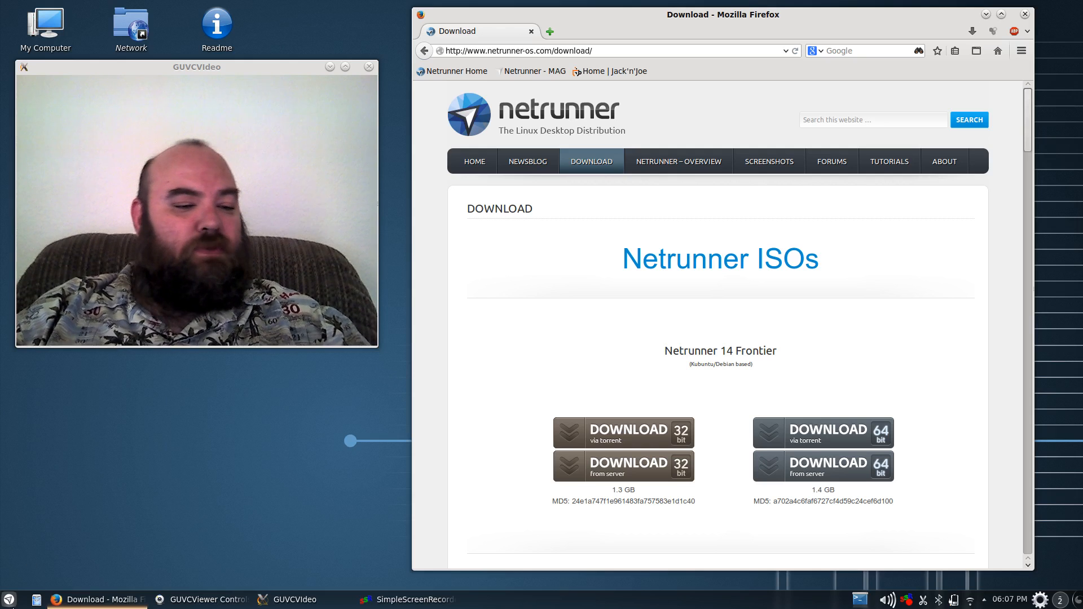
Bring up the launcher's Games category listing Chess, KMahjongg and Steam
click(6, 600)
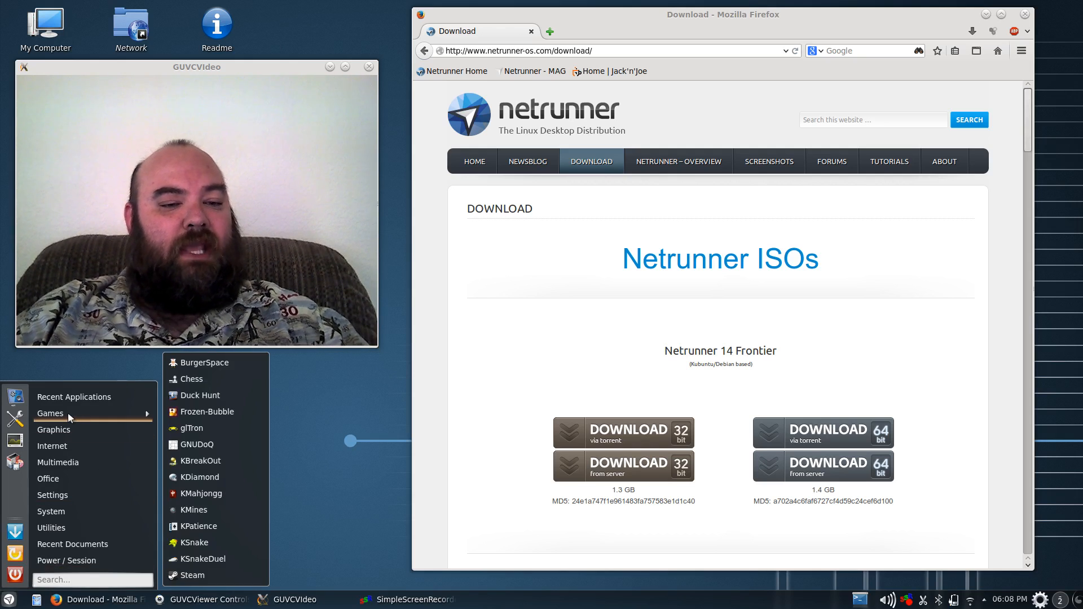
mouse_move(202, 395)
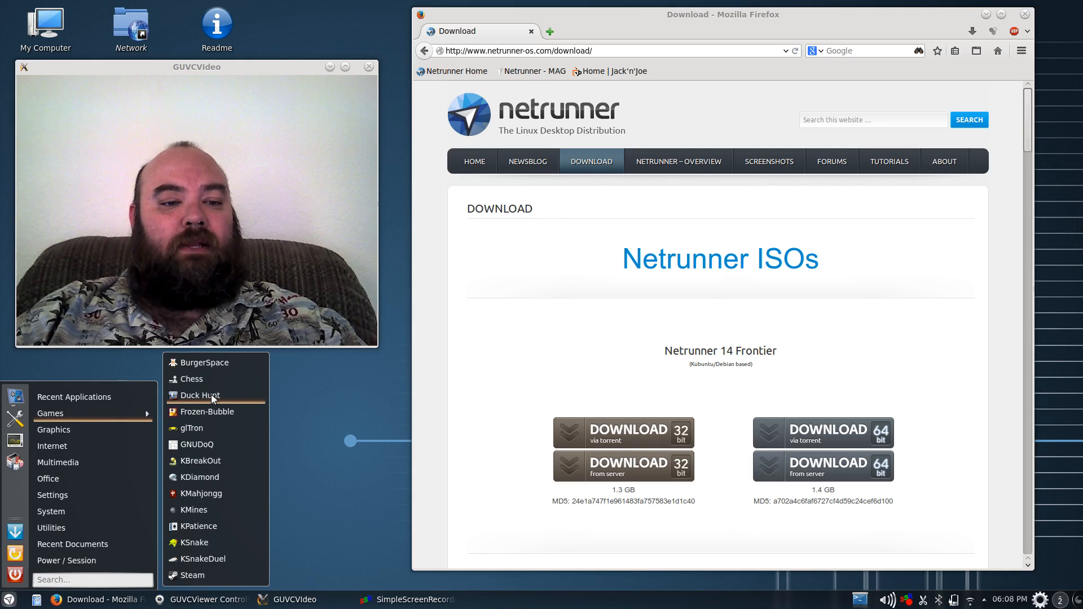
mouse_move(204, 412)
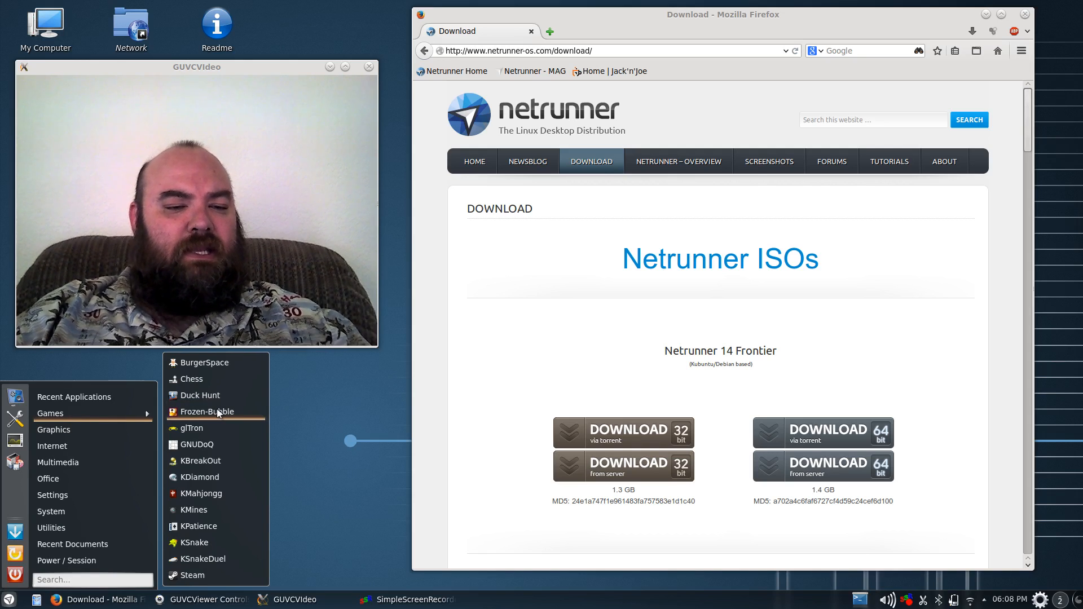
mouse_move(215, 429)
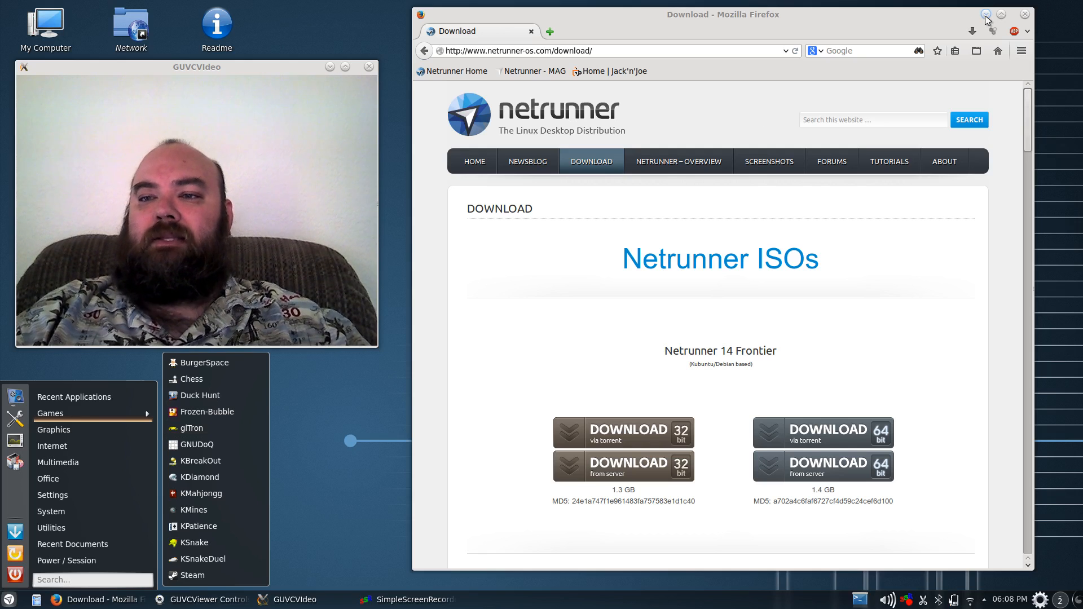
Minimize Firefox to reveal the Netrunner Frontier desktop behind the launcher
click(987, 13)
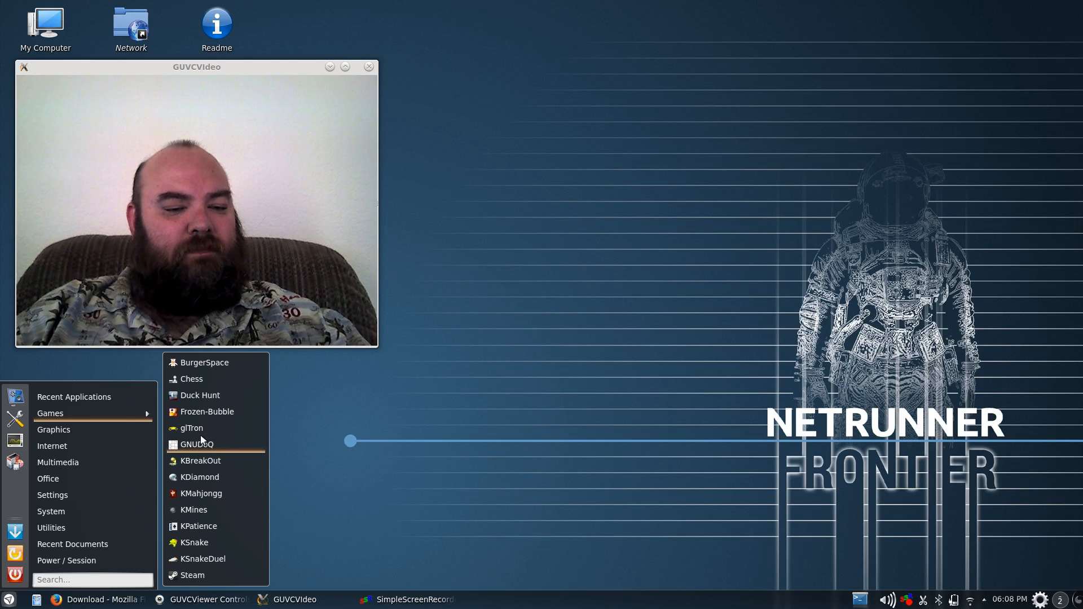
mouse_move(202, 510)
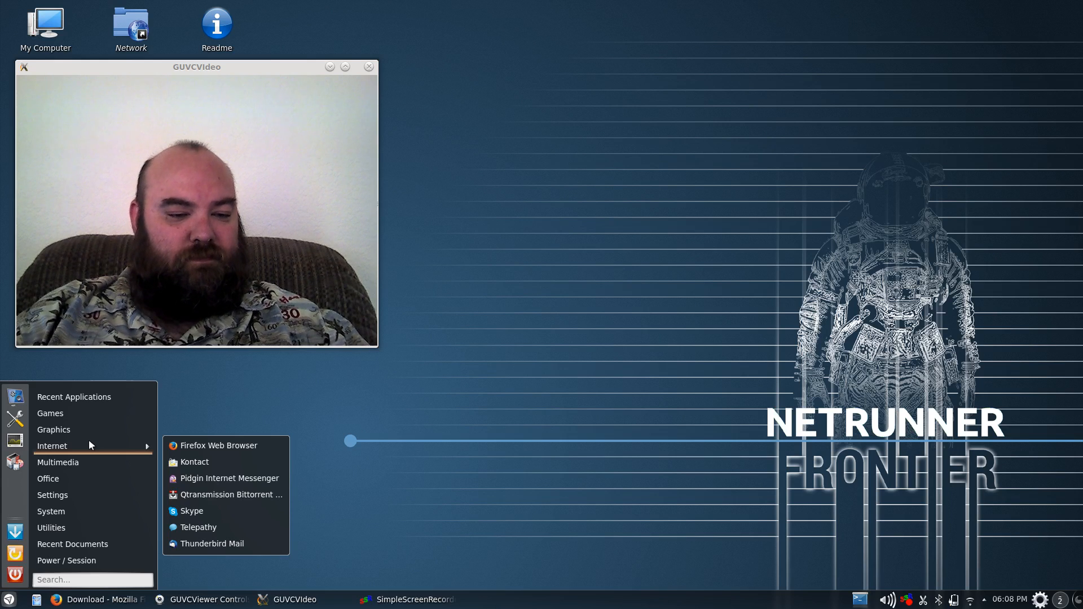
mouse_move(195, 515)
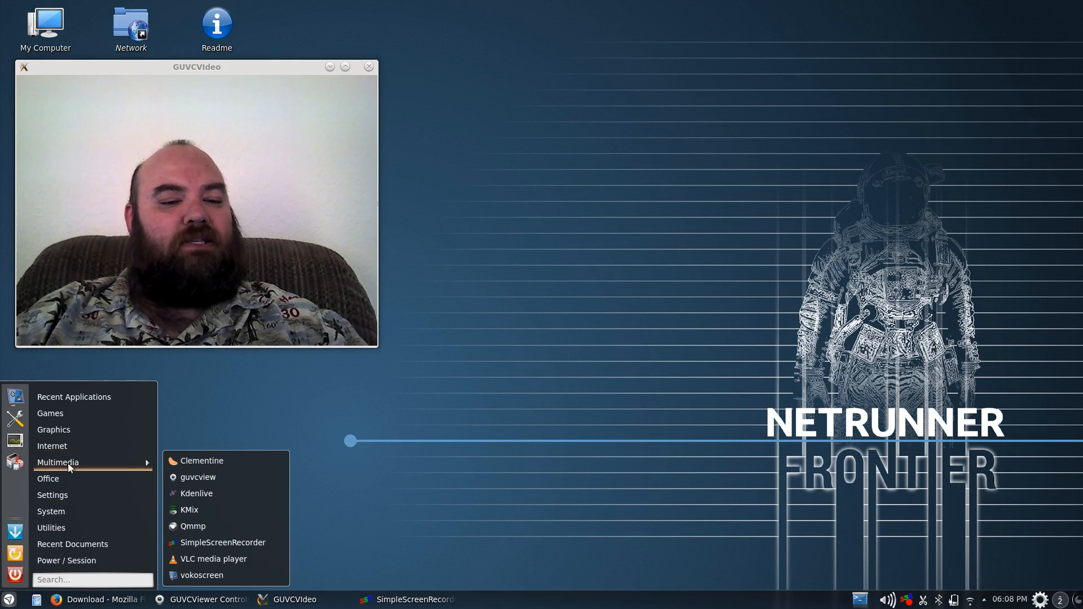
mouse_move(198, 476)
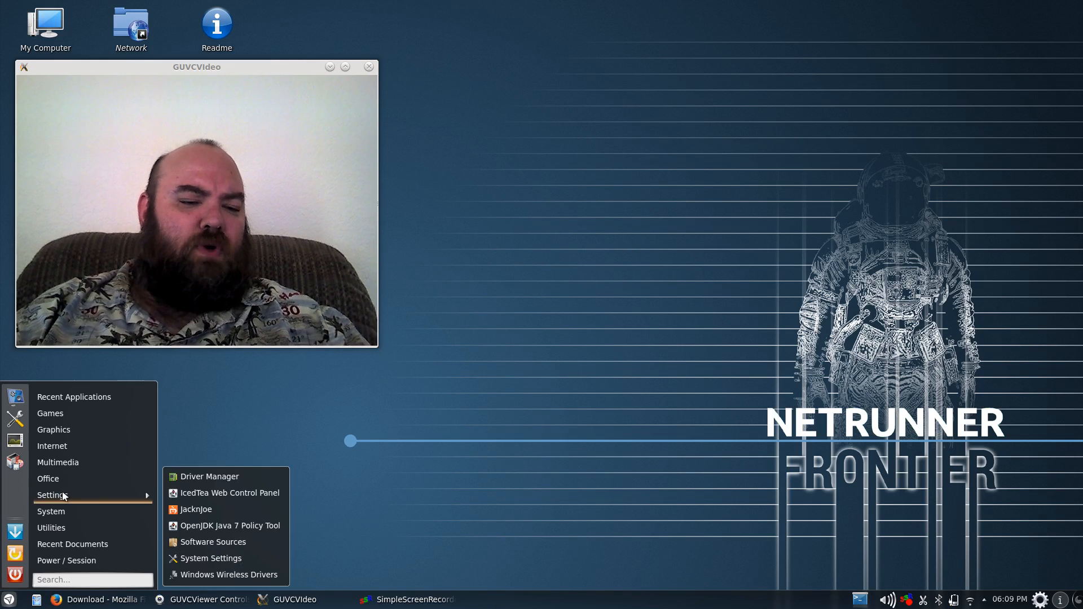
mouse_move(51, 511)
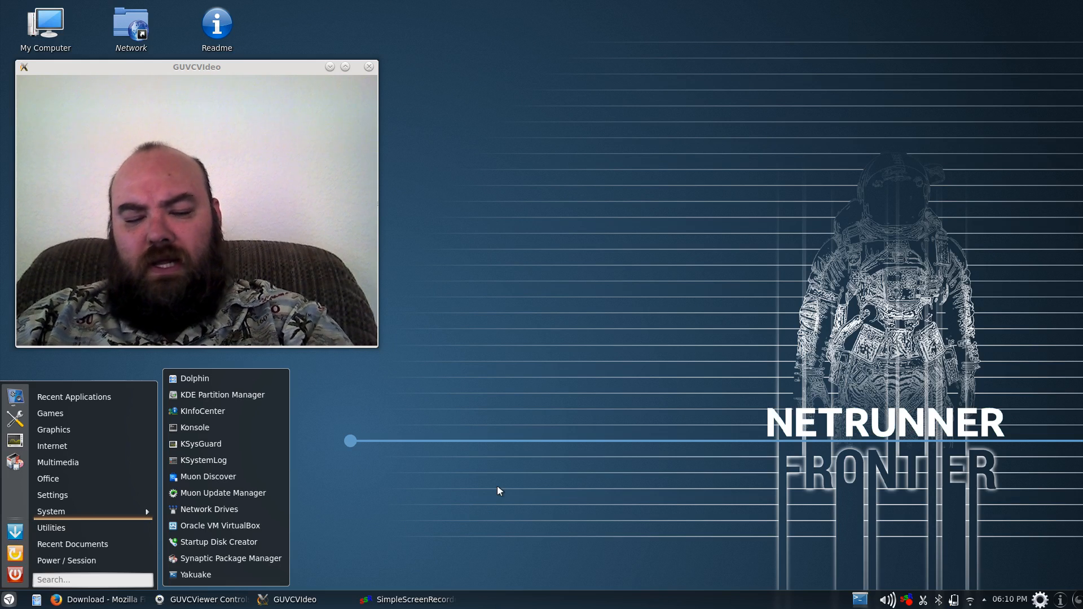
Launch Yakuake from the System category to get a drop-down bash prompt
click(195, 426)
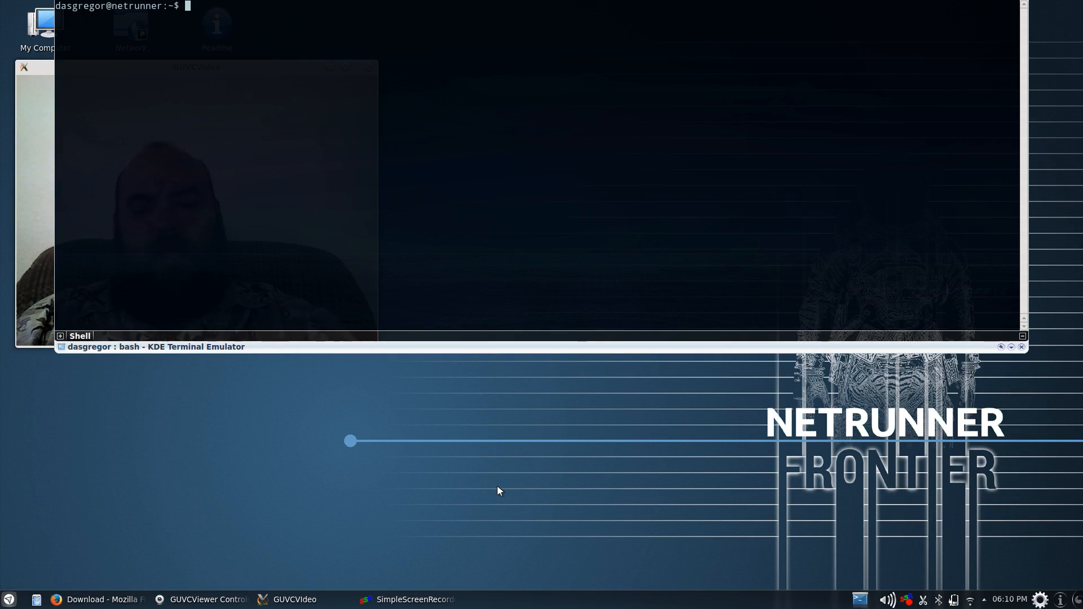